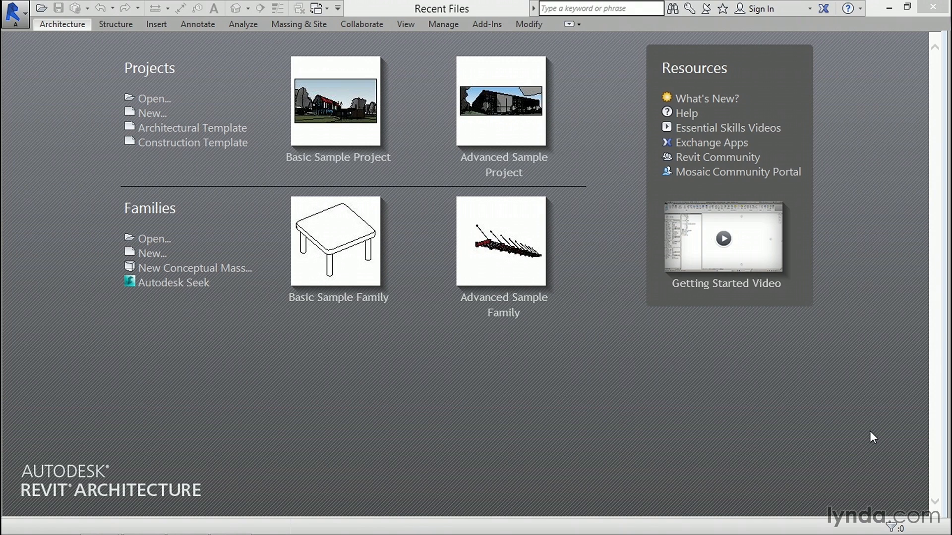
mouse_move(513, 454)
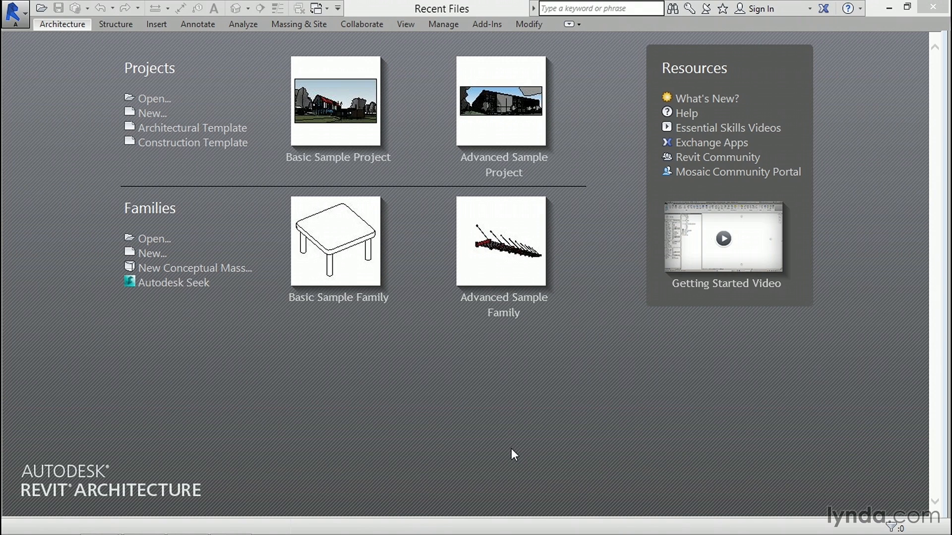
mouse_move(525, 460)
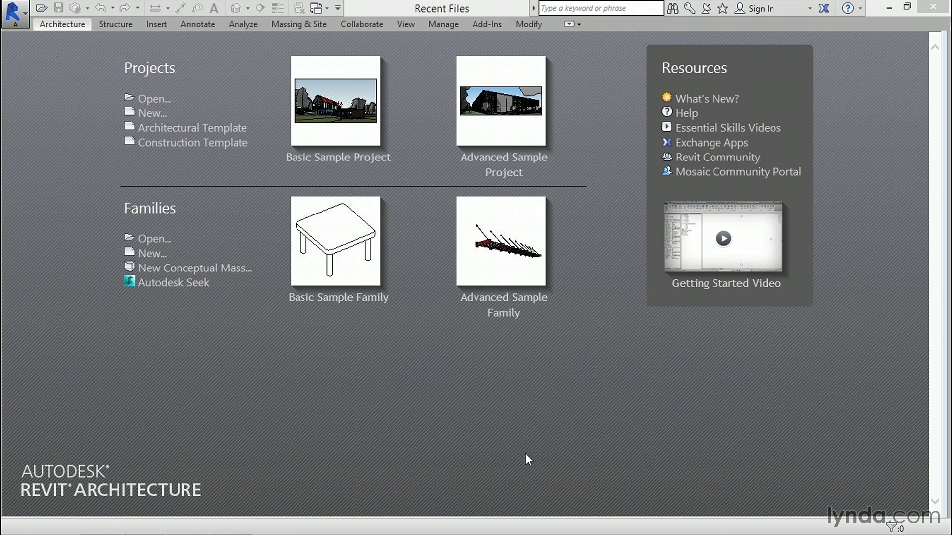
mouse_move(238, 419)
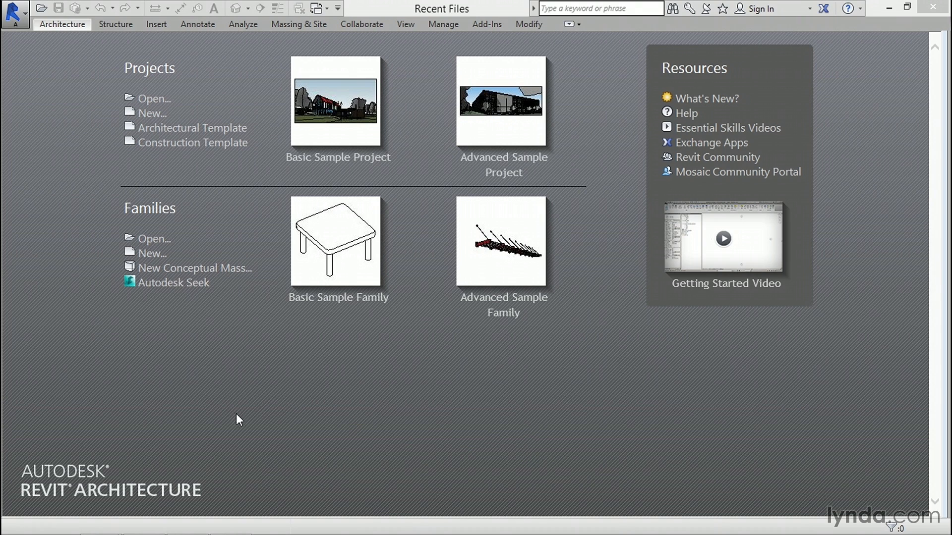
mouse_move(153, 113)
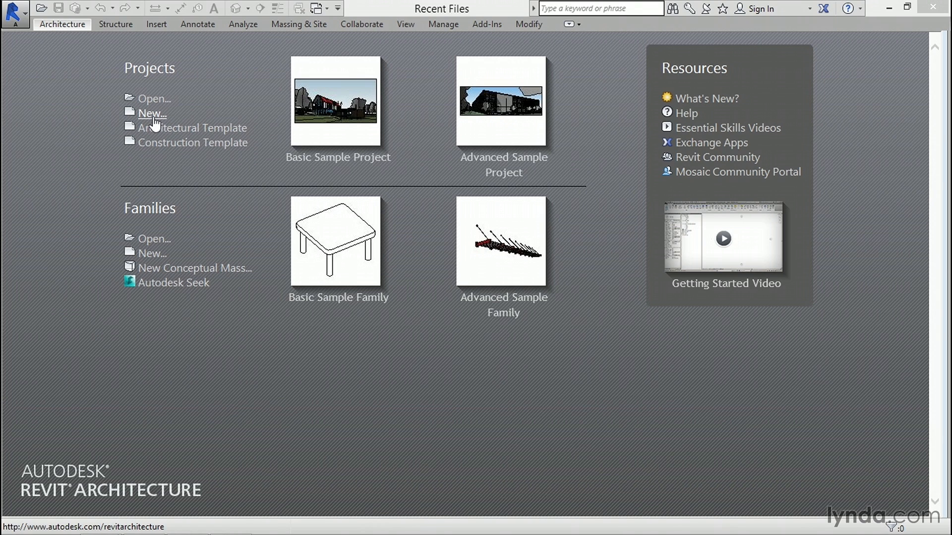
Start a new regular project with Template file set to <None>
click(152, 113)
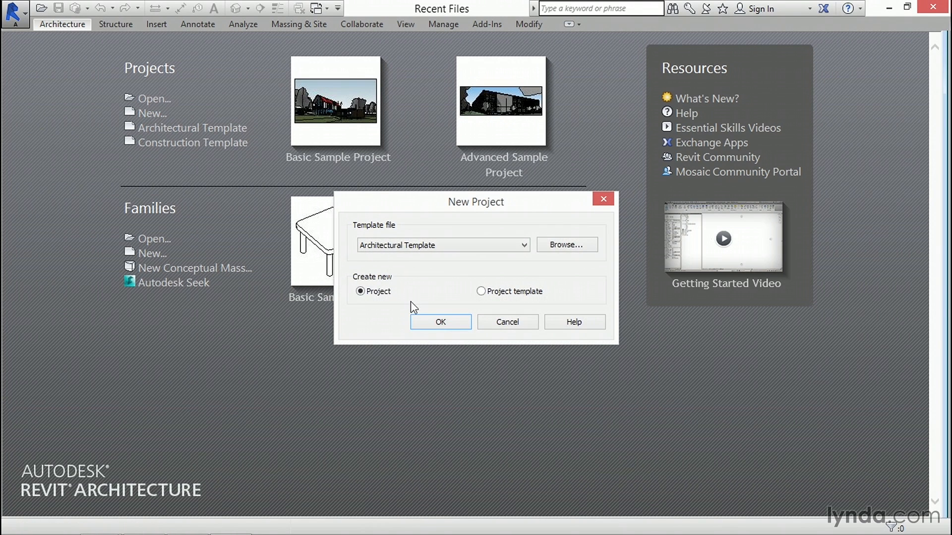
mouse_move(402, 302)
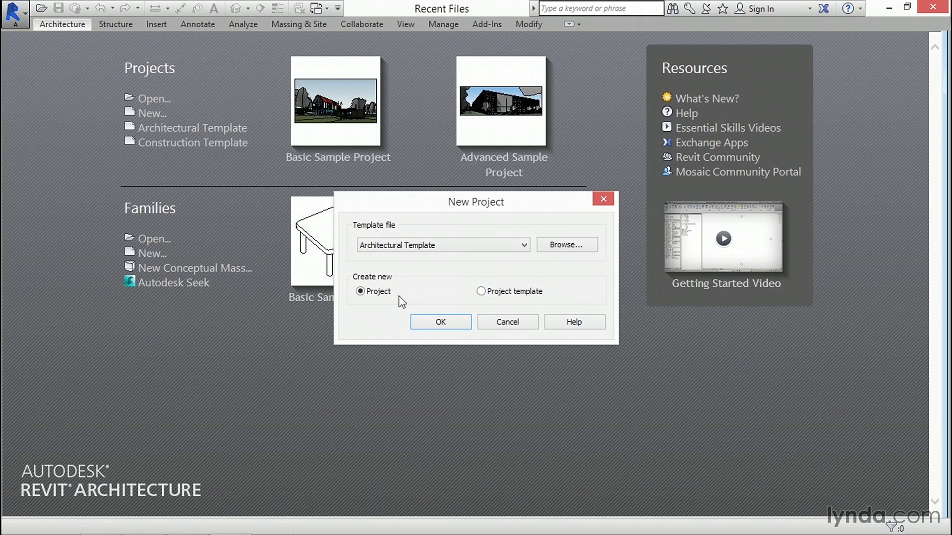
click(521, 244)
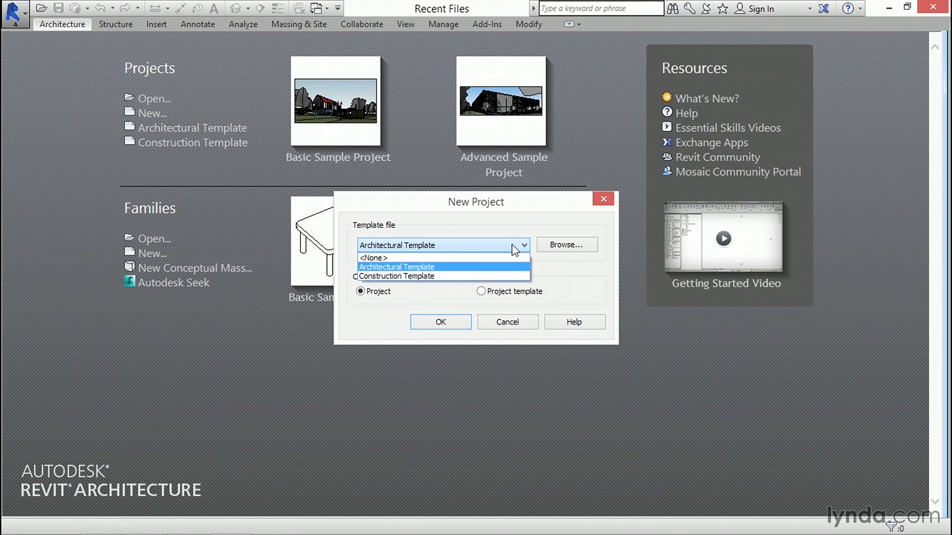
mouse_move(376, 257)
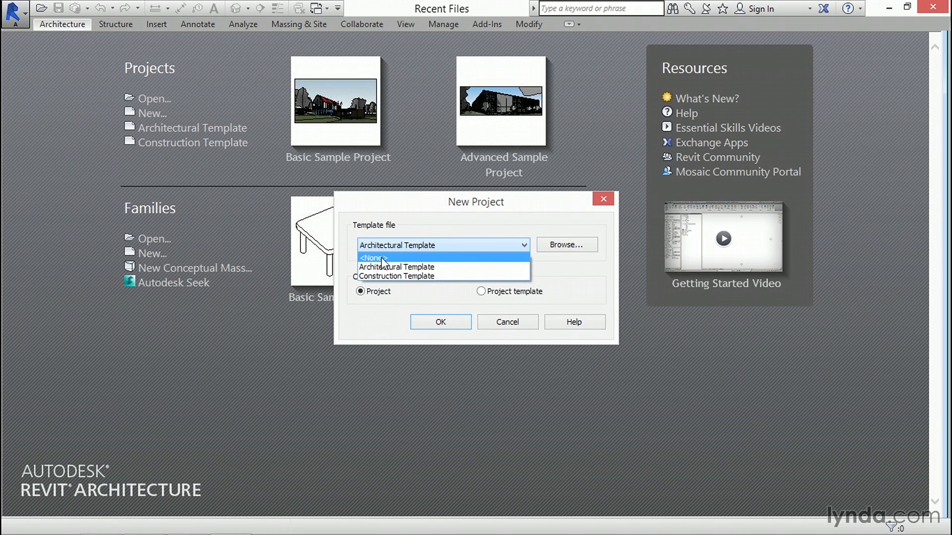
click(370, 257)
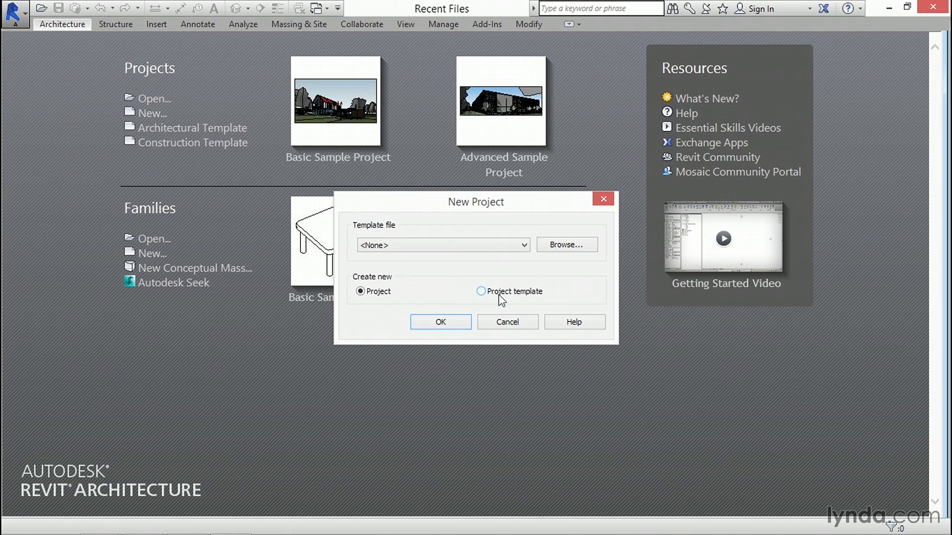
mouse_move(528, 295)
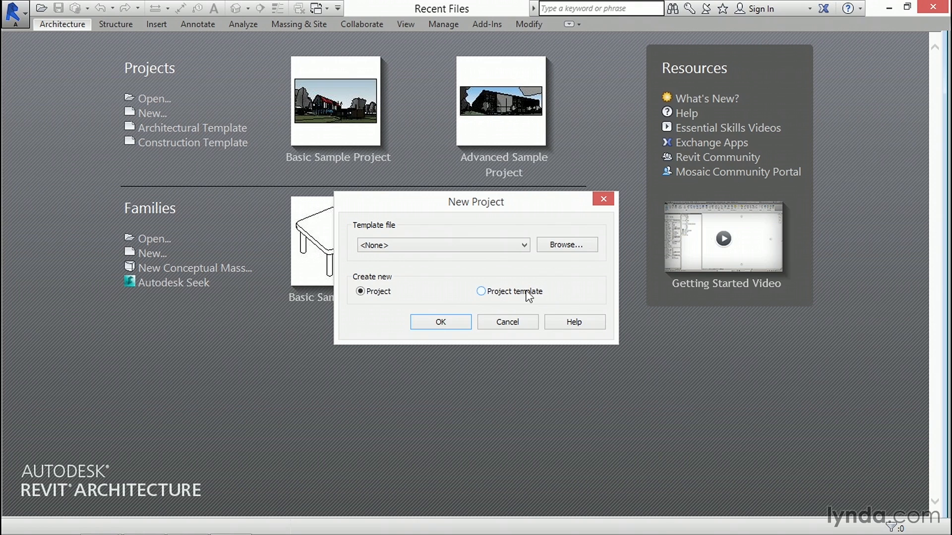
click(360, 291)
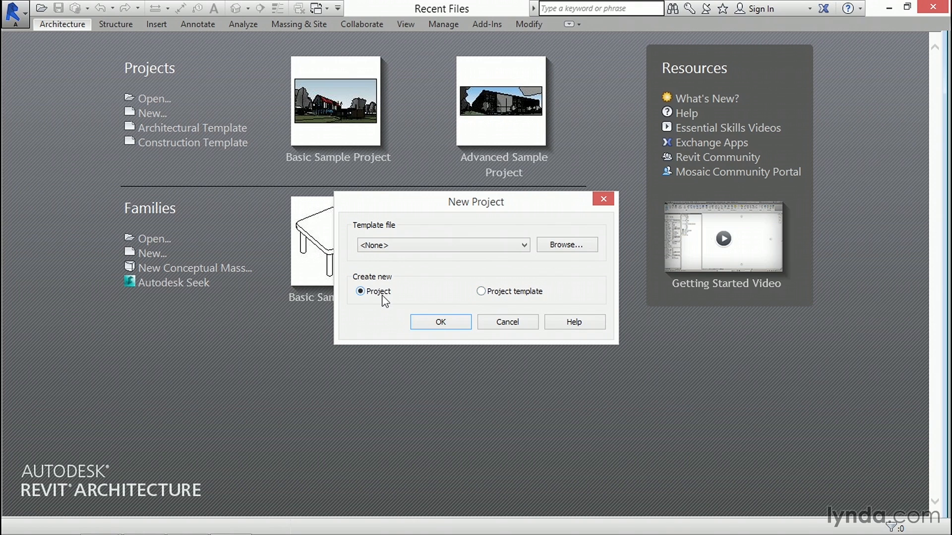
click(441, 322)
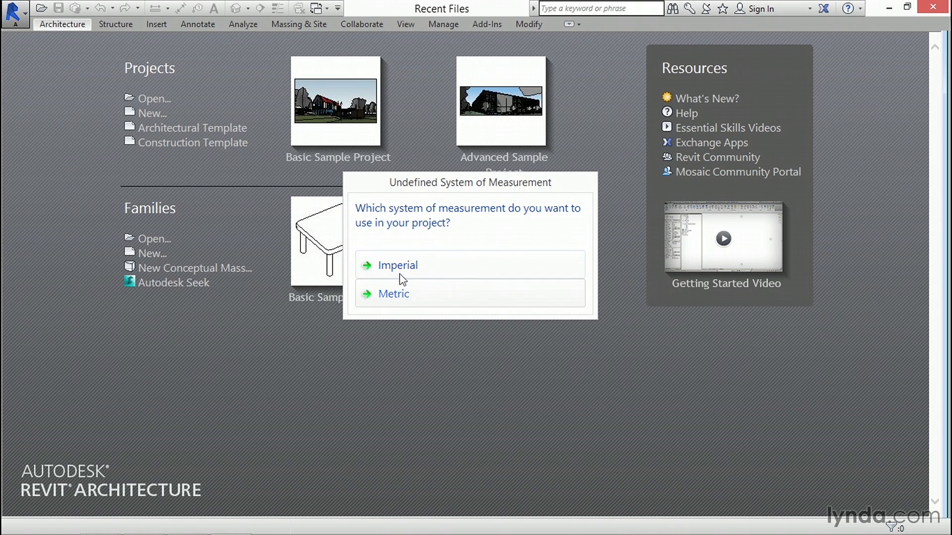
click(397, 265)
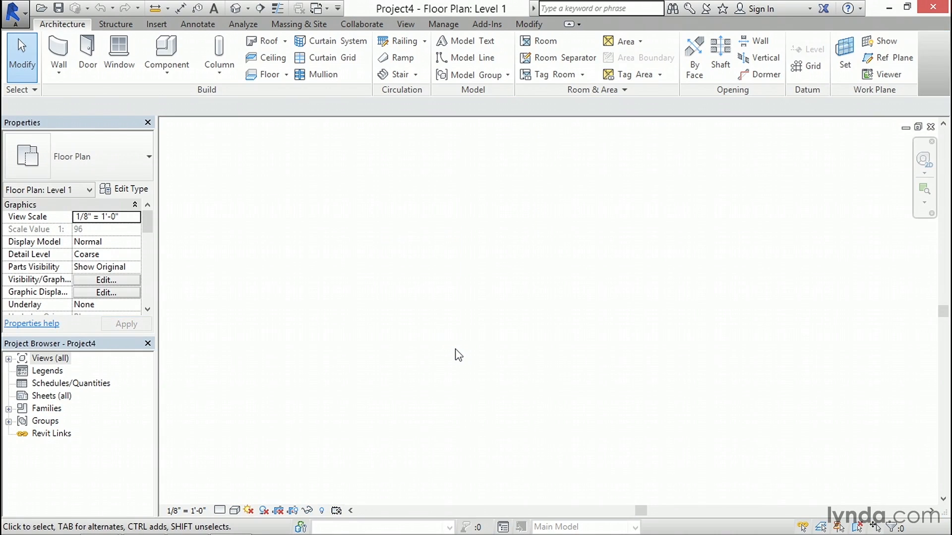
mouse_move(422, 357)
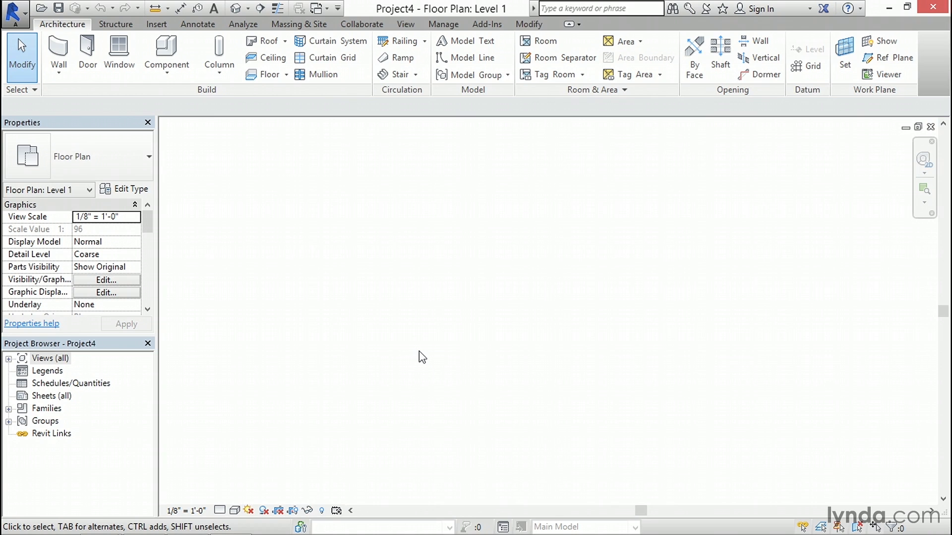
mouse_move(13, 367)
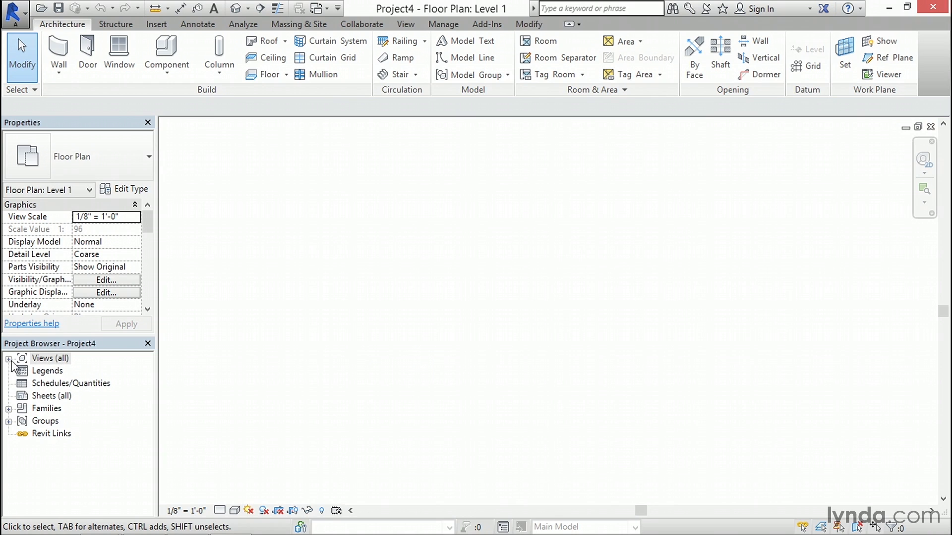
click(9, 358)
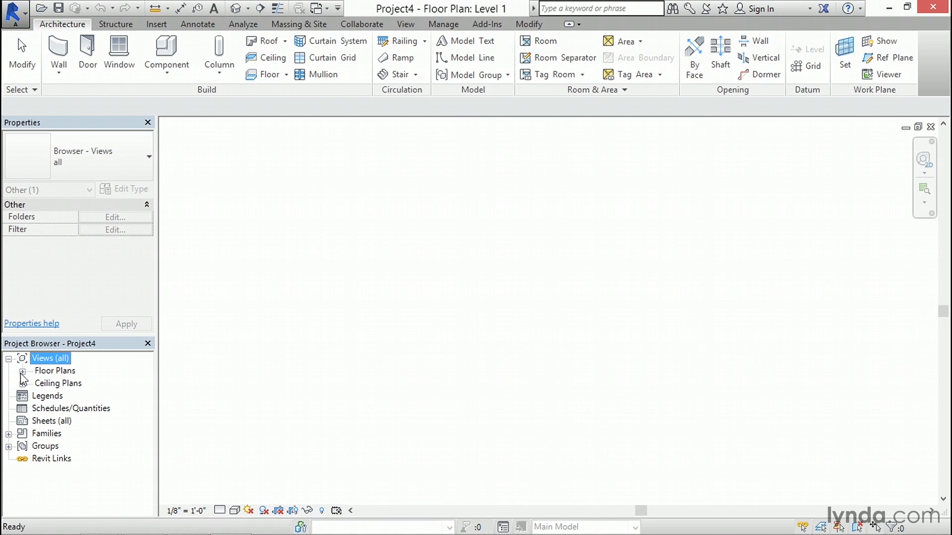
click(23, 371)
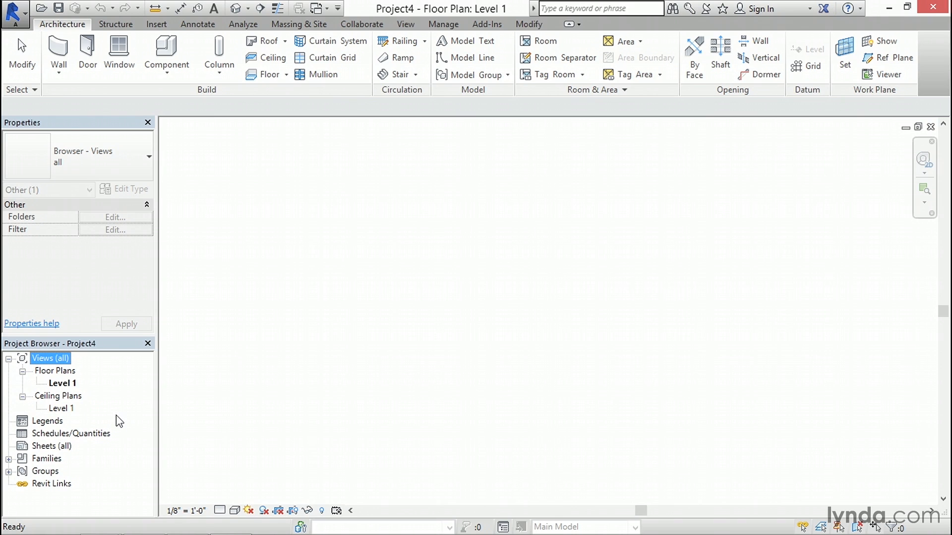
mouse_move(122, 421)
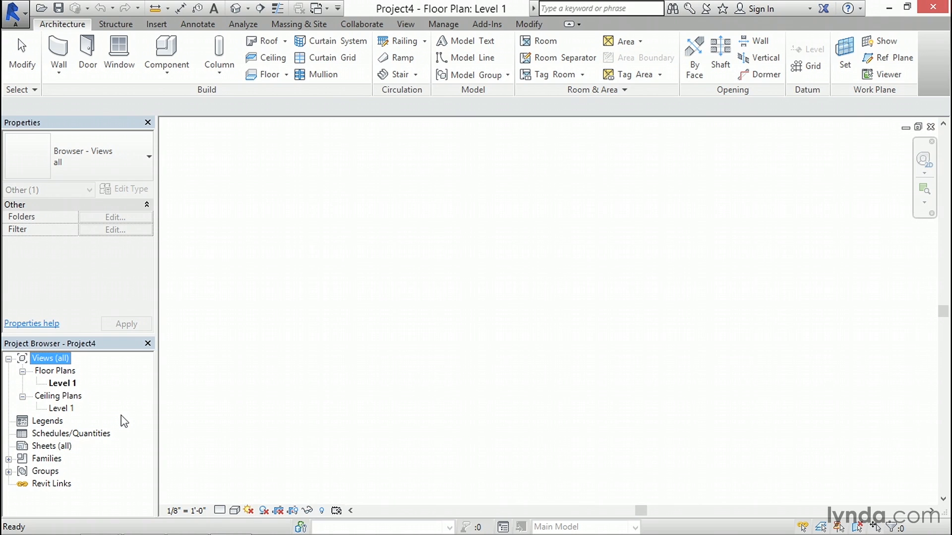
mouse_move(9, 468)
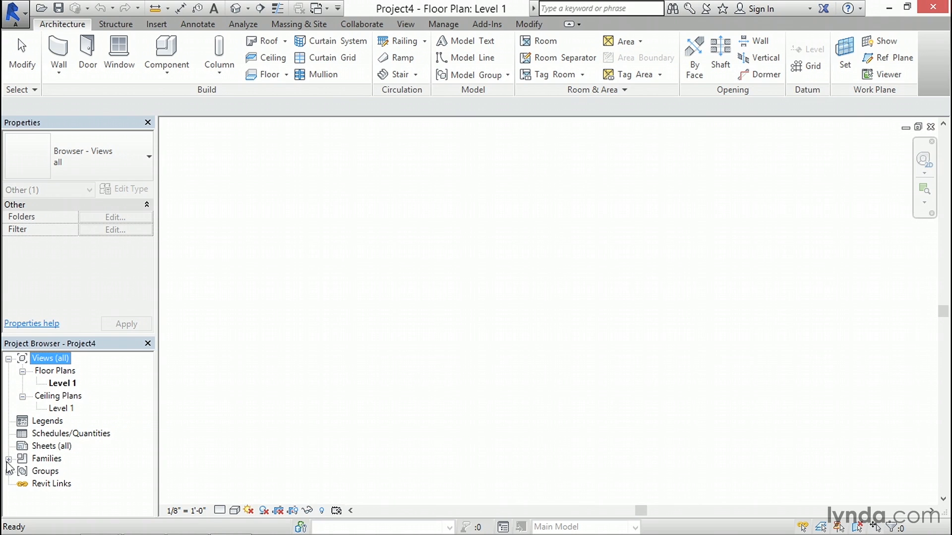
Expand Project4's Families node to show categories like ceilings, curtain panels and ducts
click(8, 459)
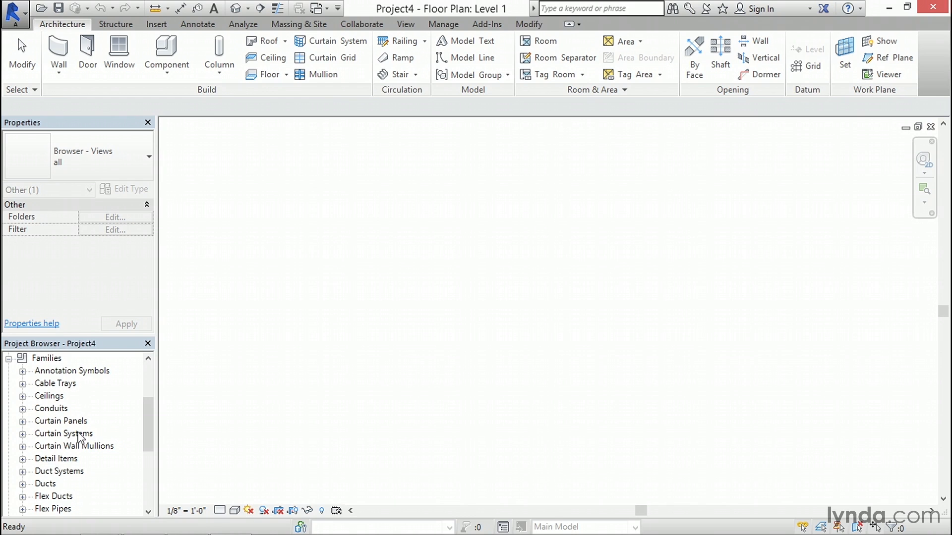
click(86, 52)
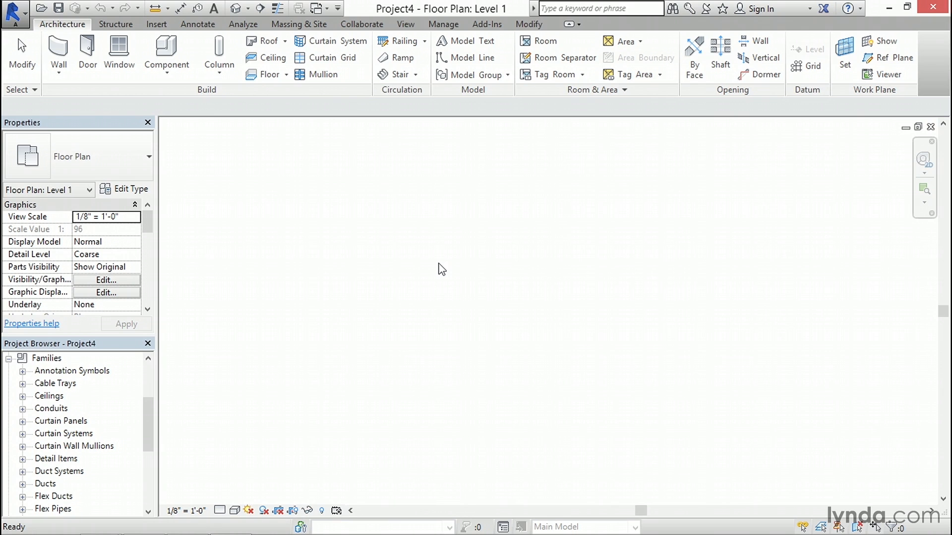
mouse_move(245, 390)
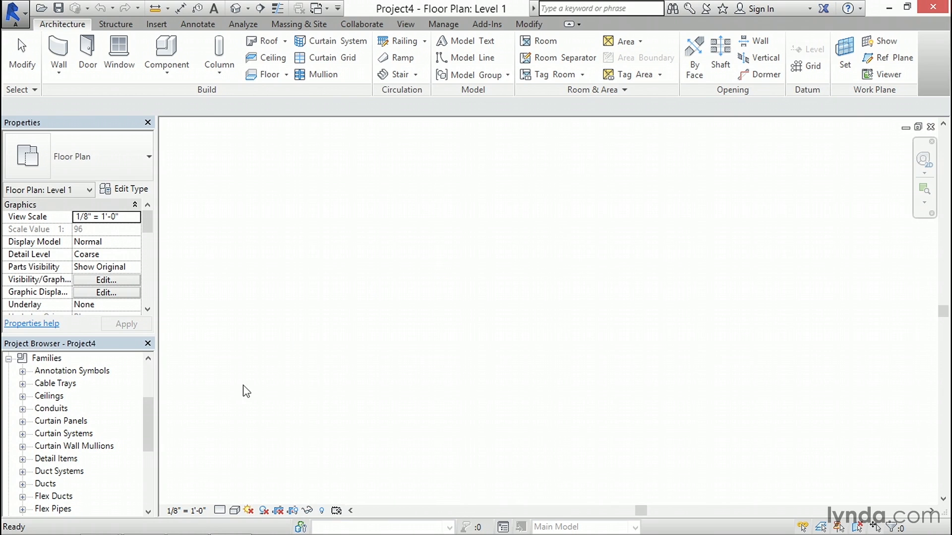
Create Project5 as a new project from the Architectural Template
click(43, 358)
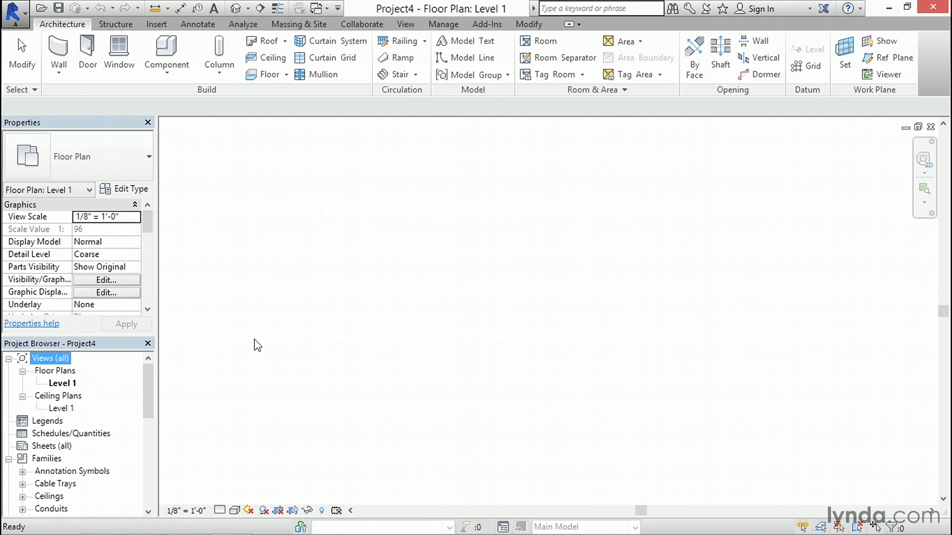
mouse_move(79, 119)
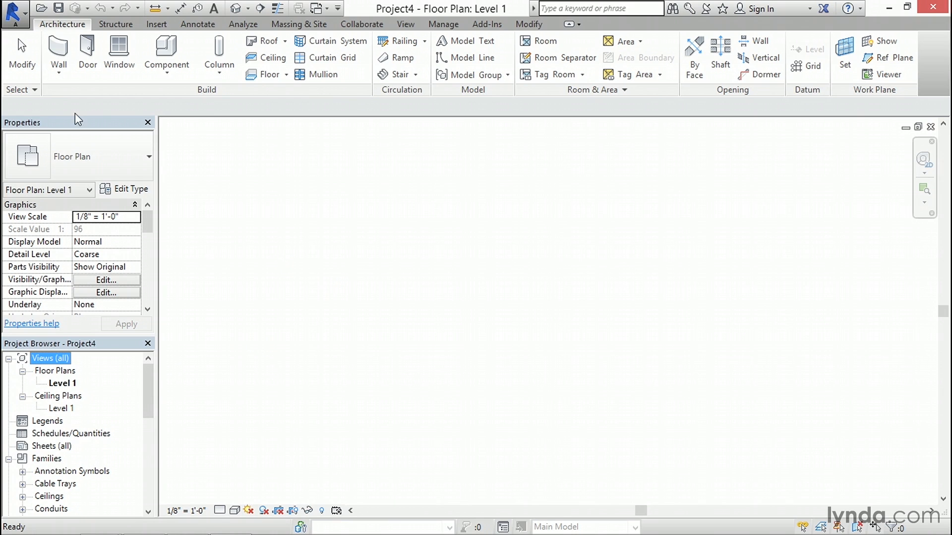
click(13, 12)
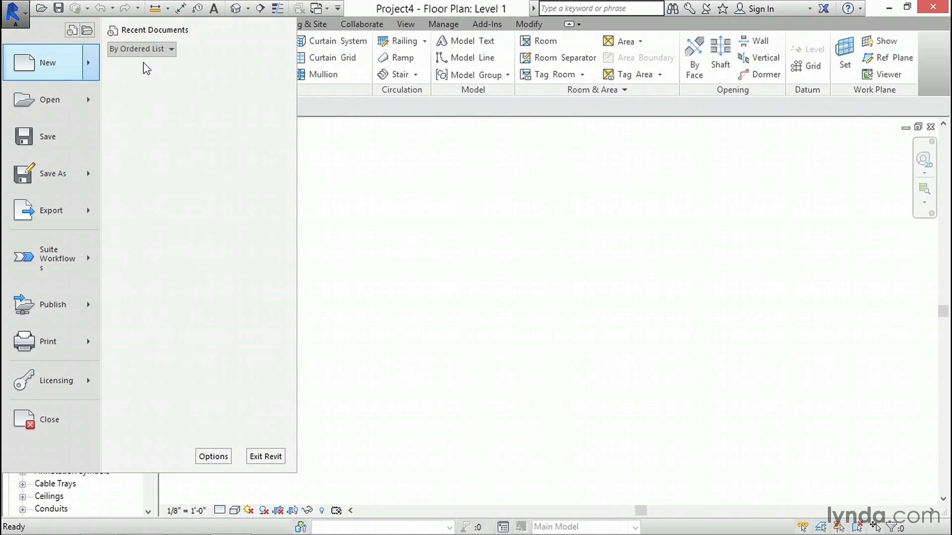
click(46, 63)
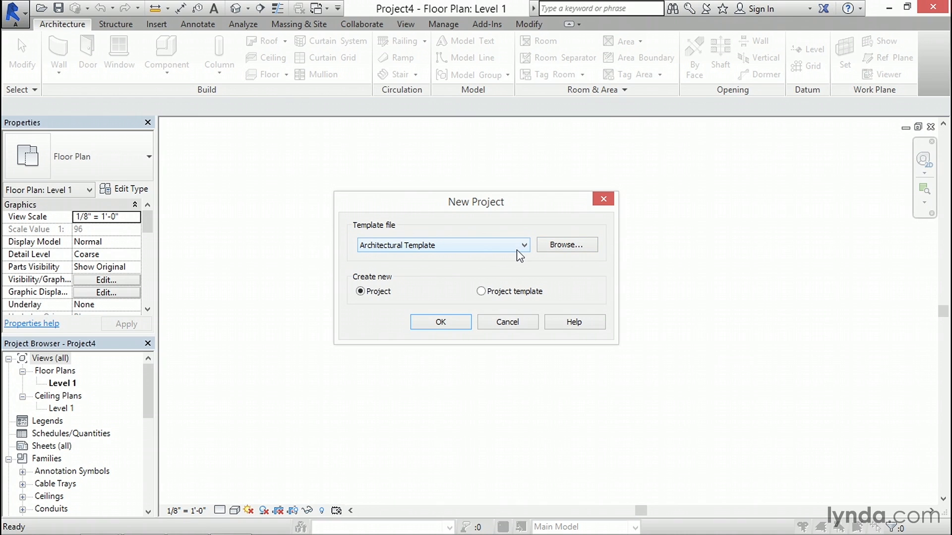
click(440, 322)
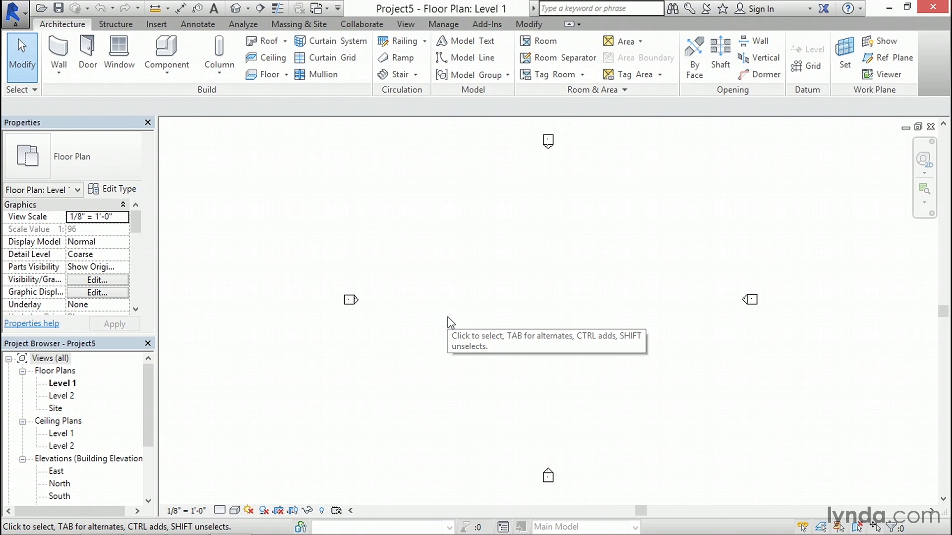
mouse_move(449, 322)
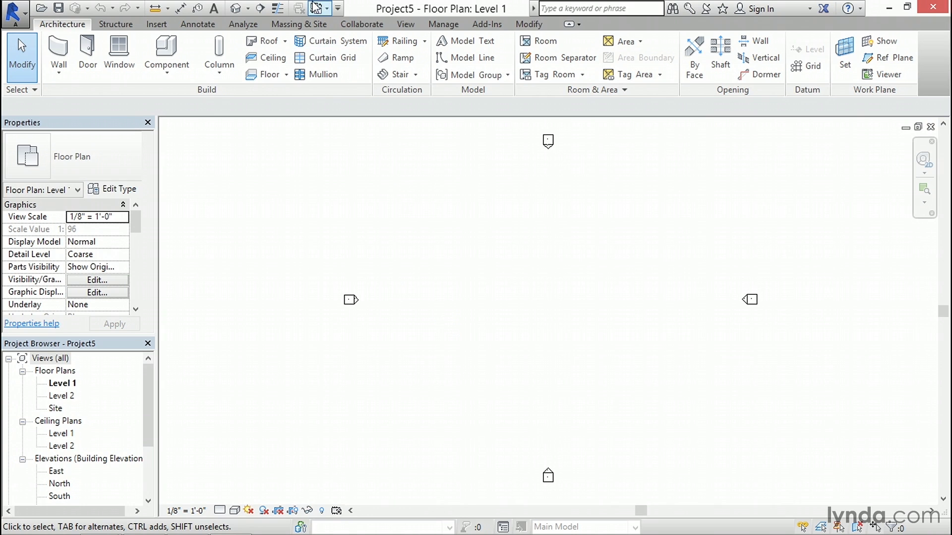
click(316, 8)
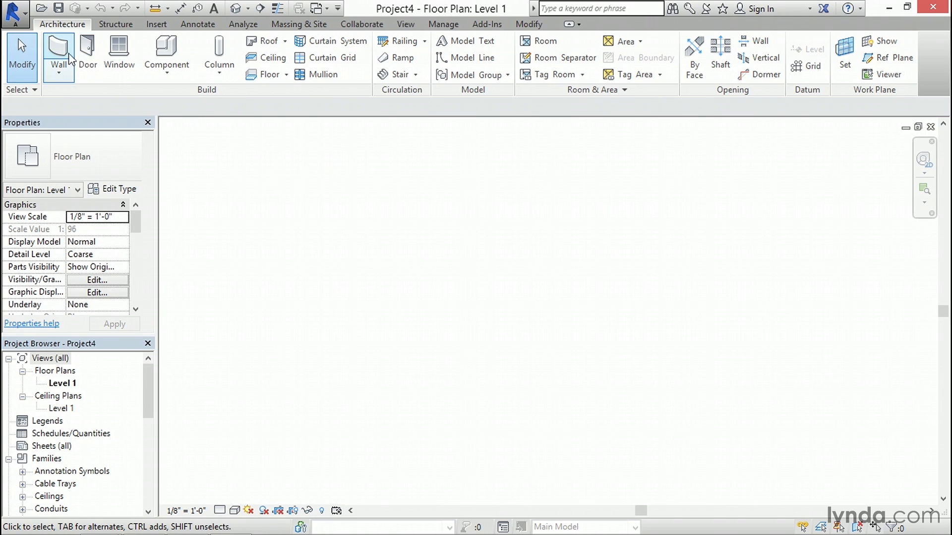
click(57, 55)
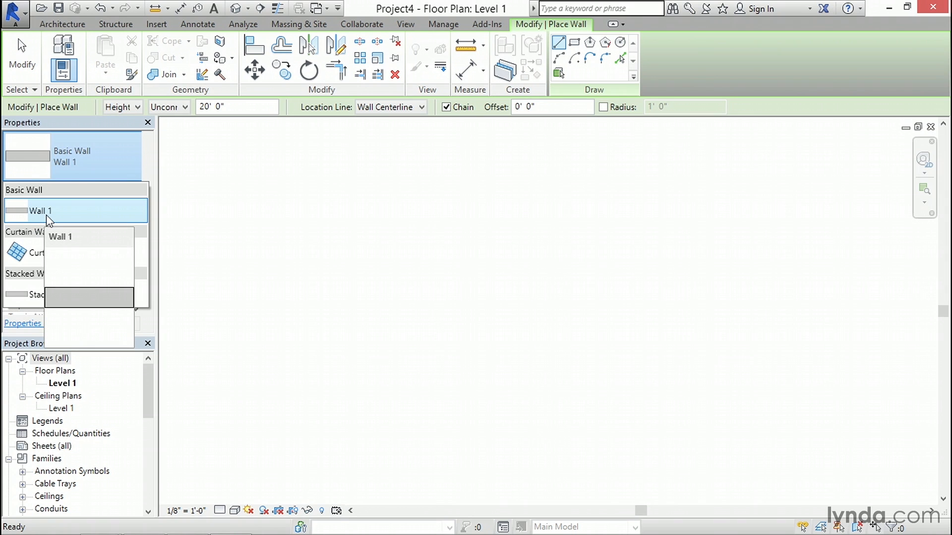
click(40, 211)
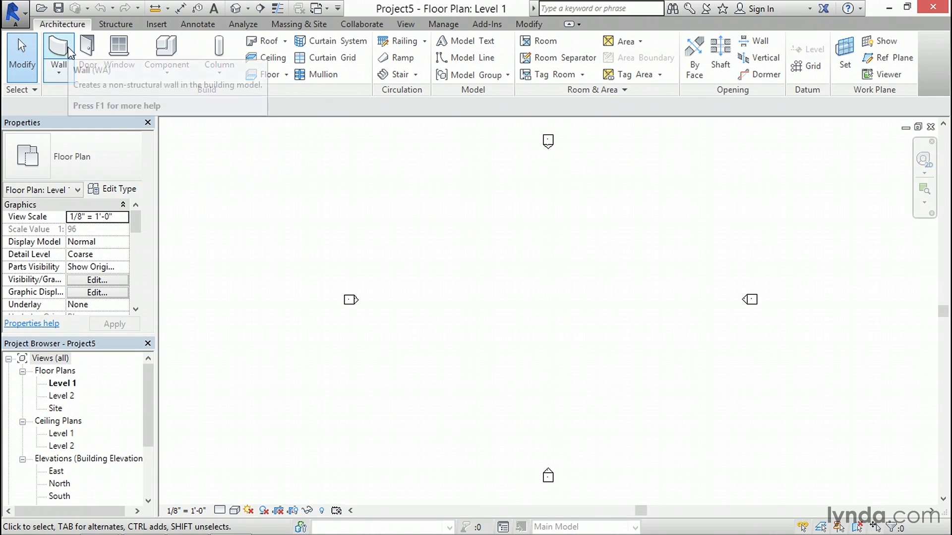
Sketch two horizontal Interior - 5" Partition (2-hr) walls on Level 1
click(57, 53)
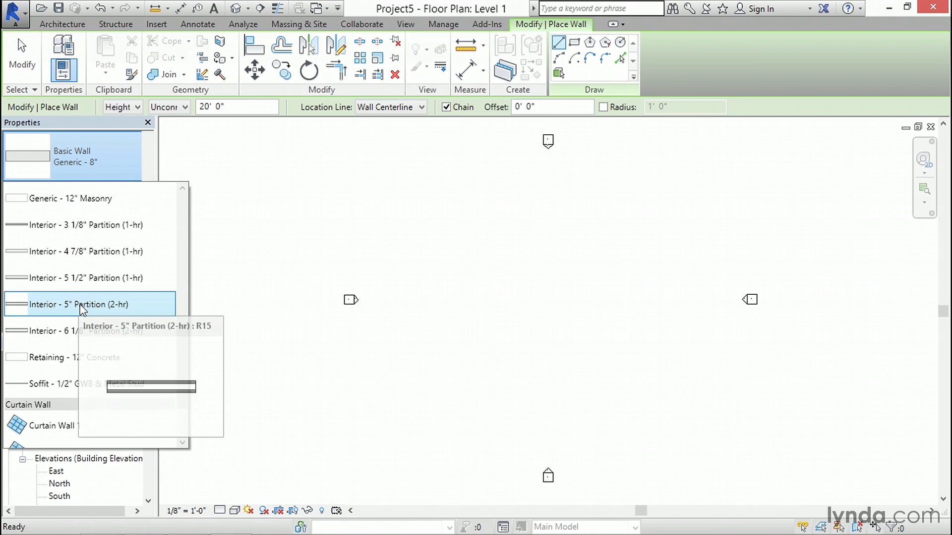
click(84, 304)
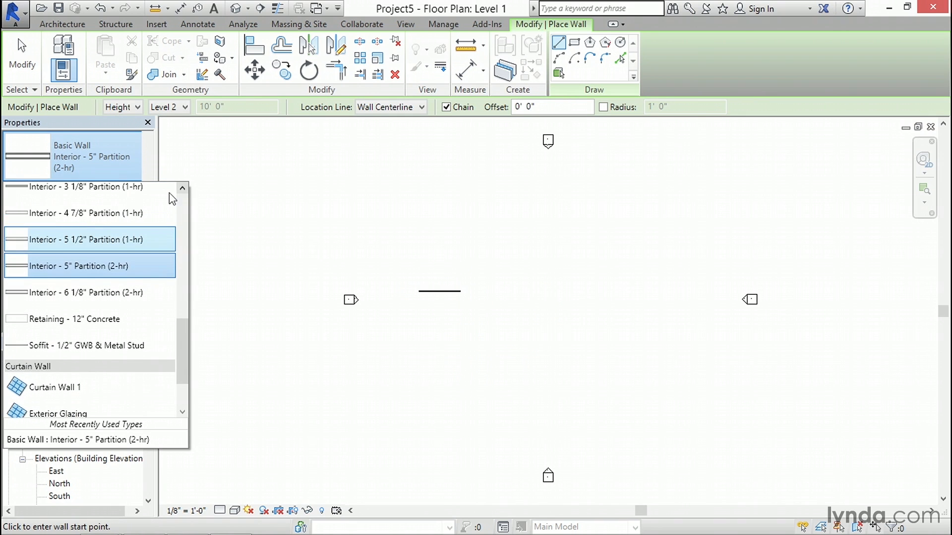
click(86, 213)
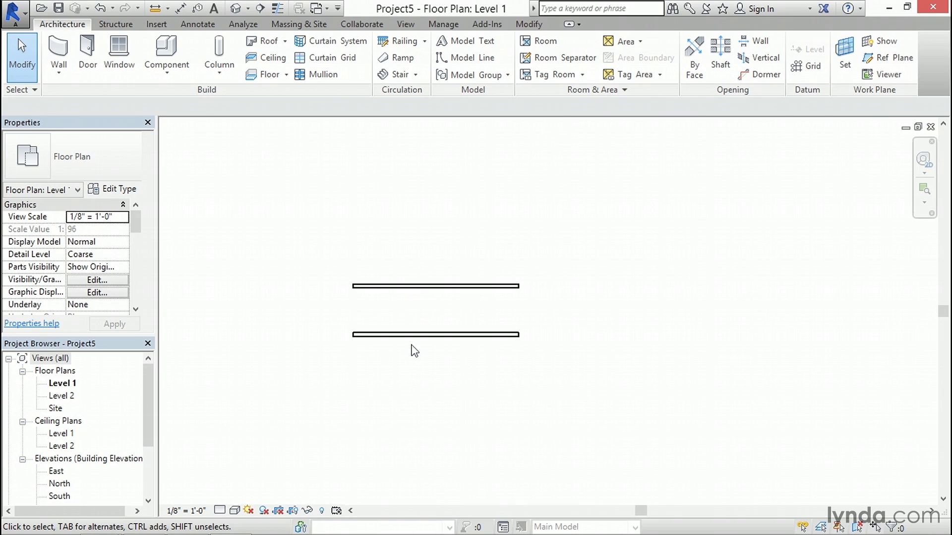
mouse_move(450, 363)
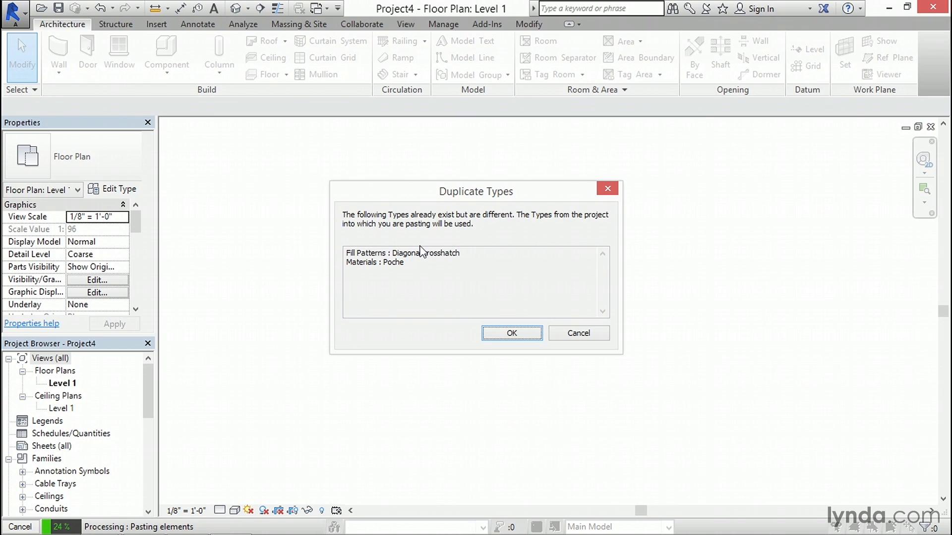
Accept the Duplicate Types notice so Project4 keeps its own fill patterns and materials
click(511, 332)
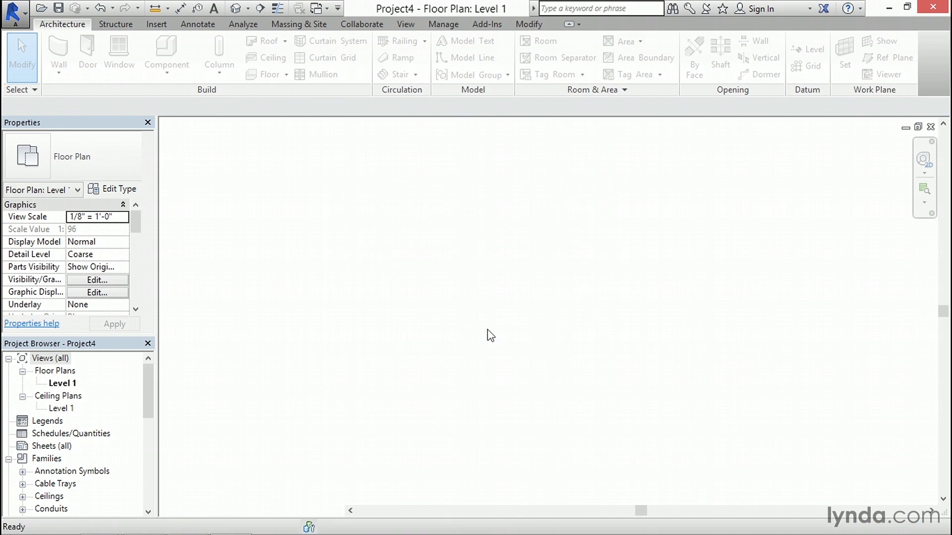